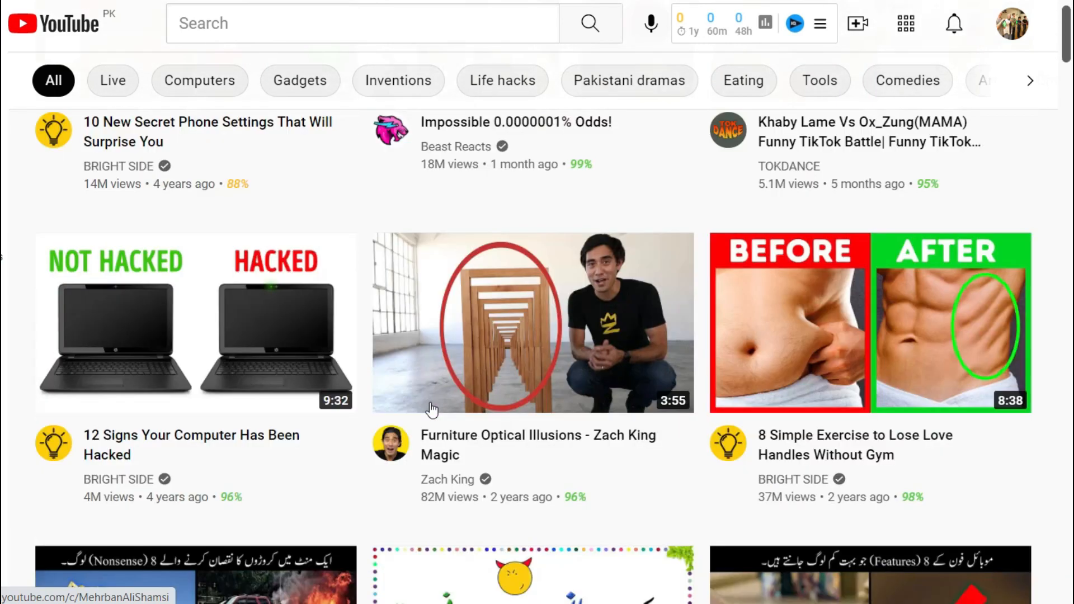
# Step: Search YouTube for "top 5 life hacks" and open the 30 BEST HACKS FOR EVERY LIFE SITUATION video
pyautogui.scroll(-3)
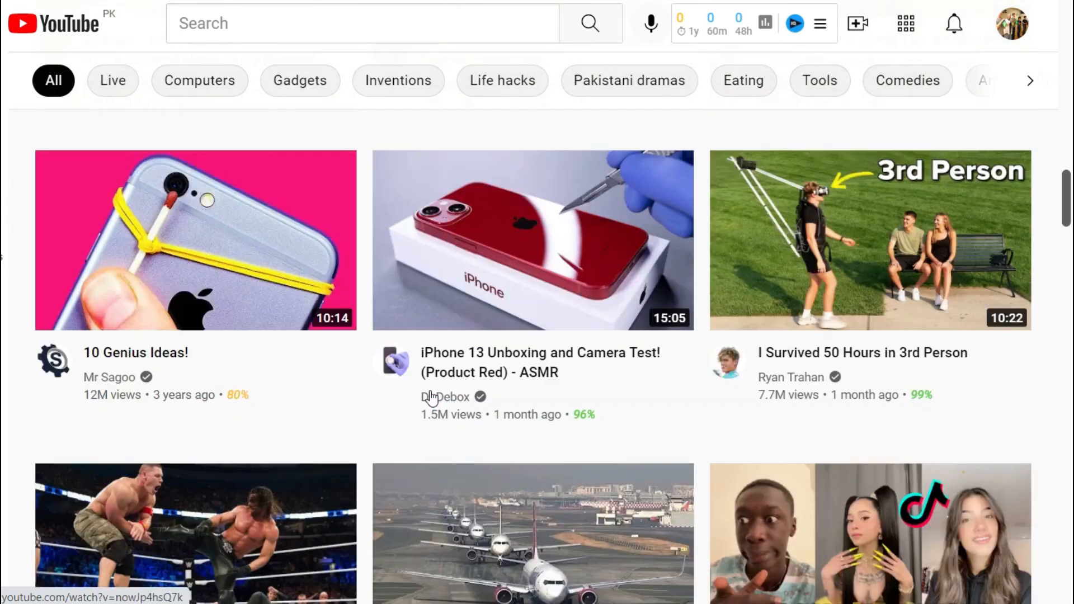
pyautogui.scroll(-3)
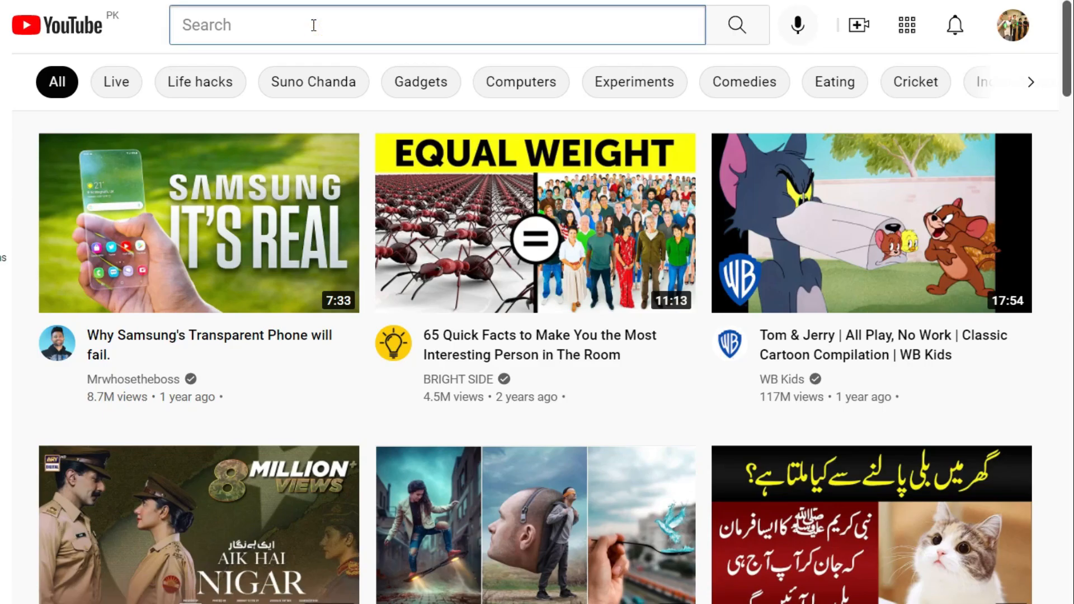
pyautogui.write('top 5 life hacks')
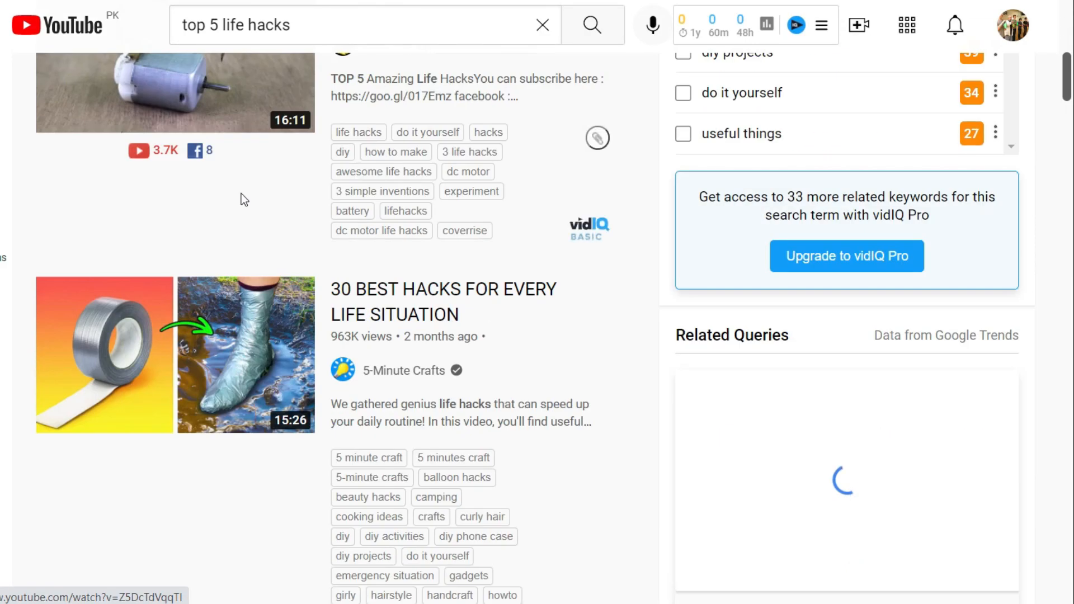
pyautogui.moveTo(241, 358)
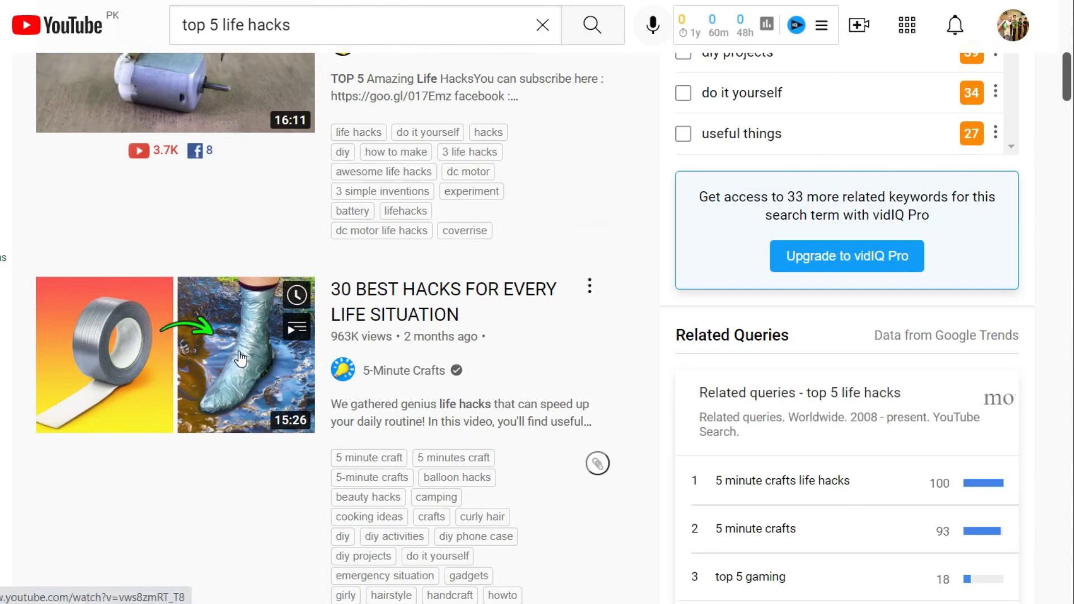
pyautogui.click(174, 355)
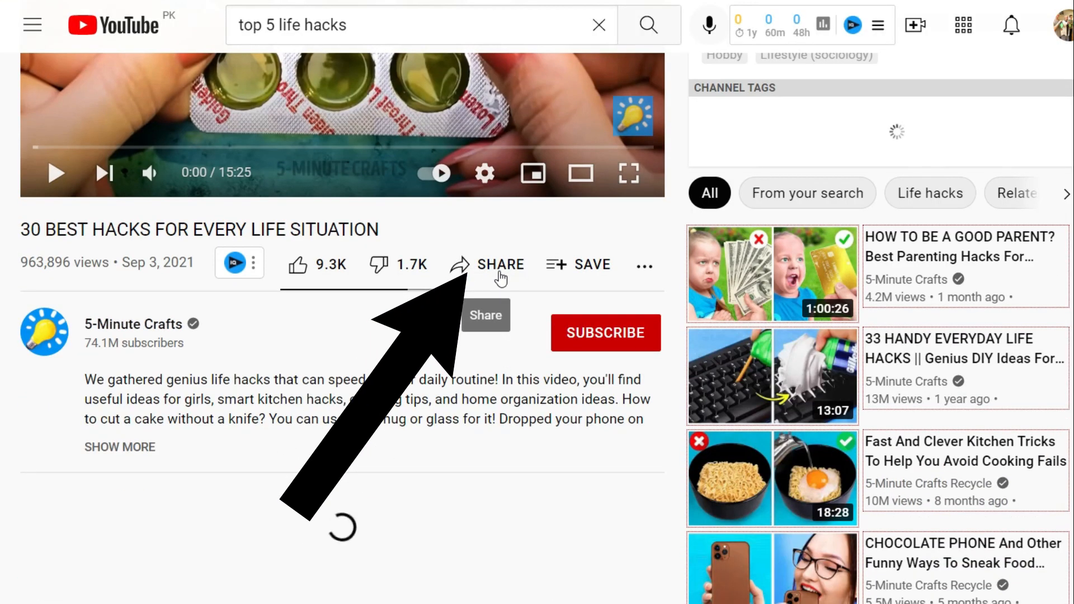
# Step: Bring up the video's Share dialog, browse further share targets, and copy its link to the clipboard
pyautogui.click(499, 264)
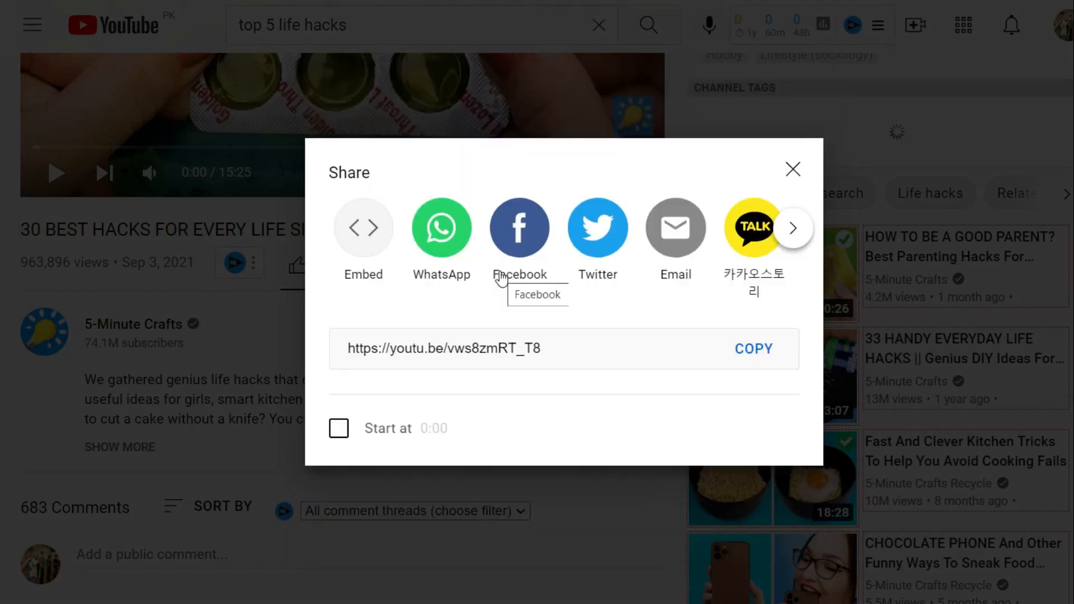
pyautogui.moveTo(460, 292)
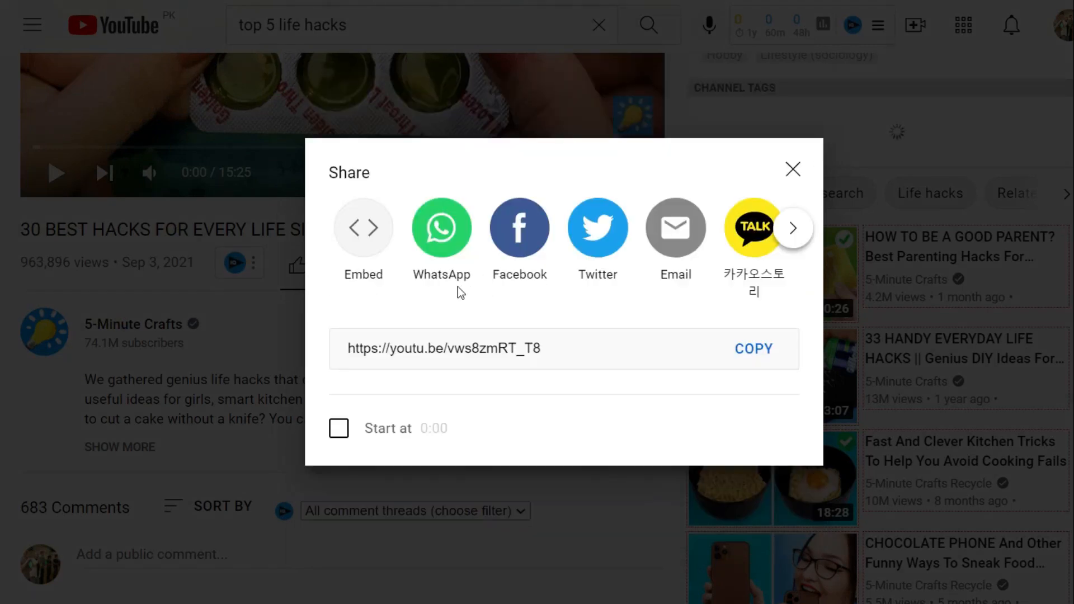
pyautogui.moveTo(795, 242)
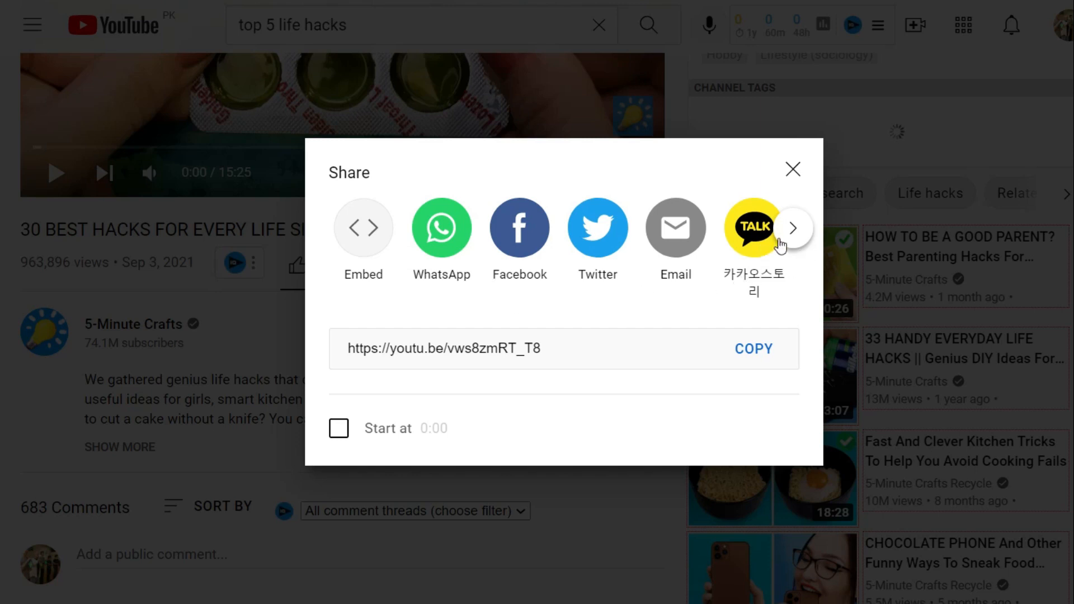
pyautogui.click(794, 227)
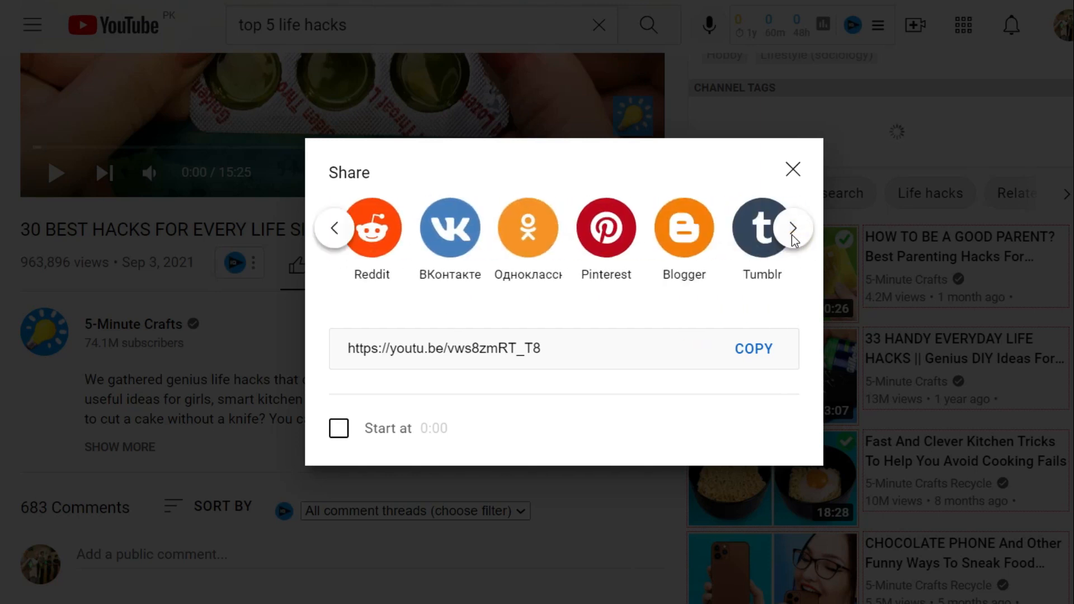
pyautogui.click(792, 227)
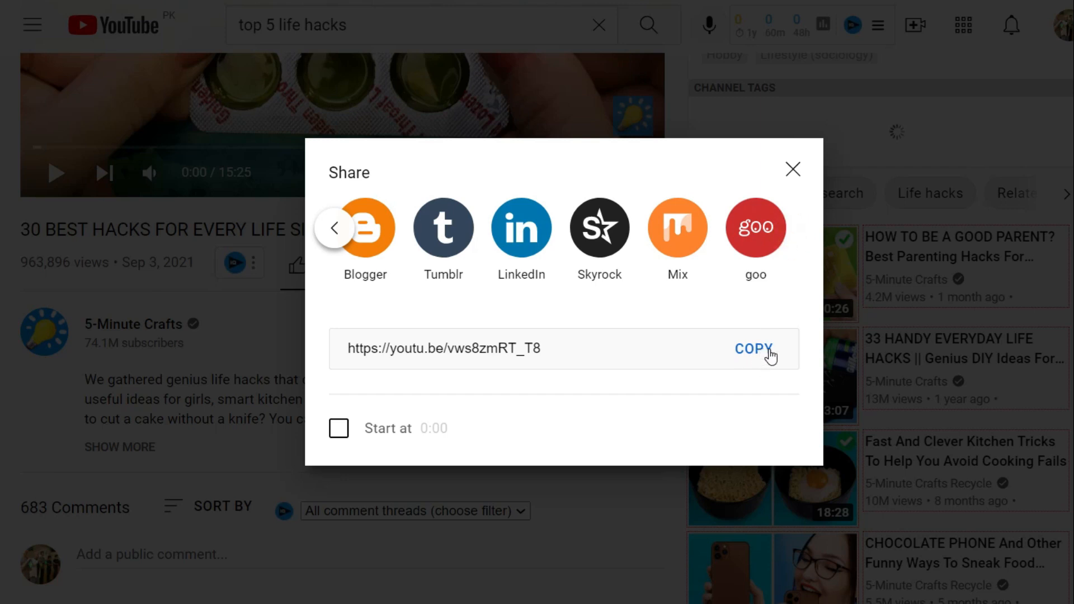
pyautogui.click(752, 349)
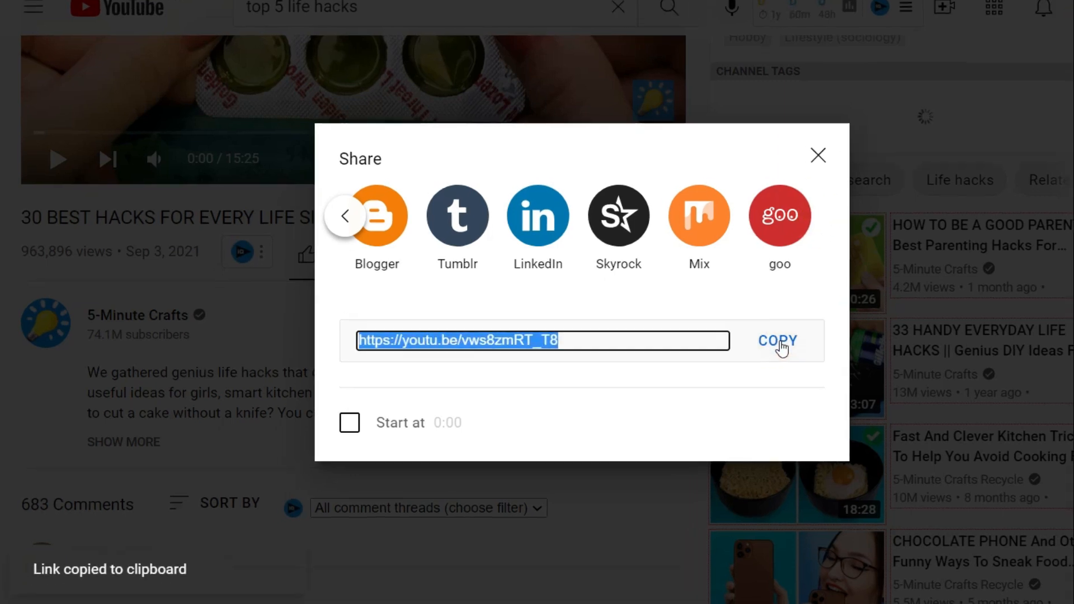